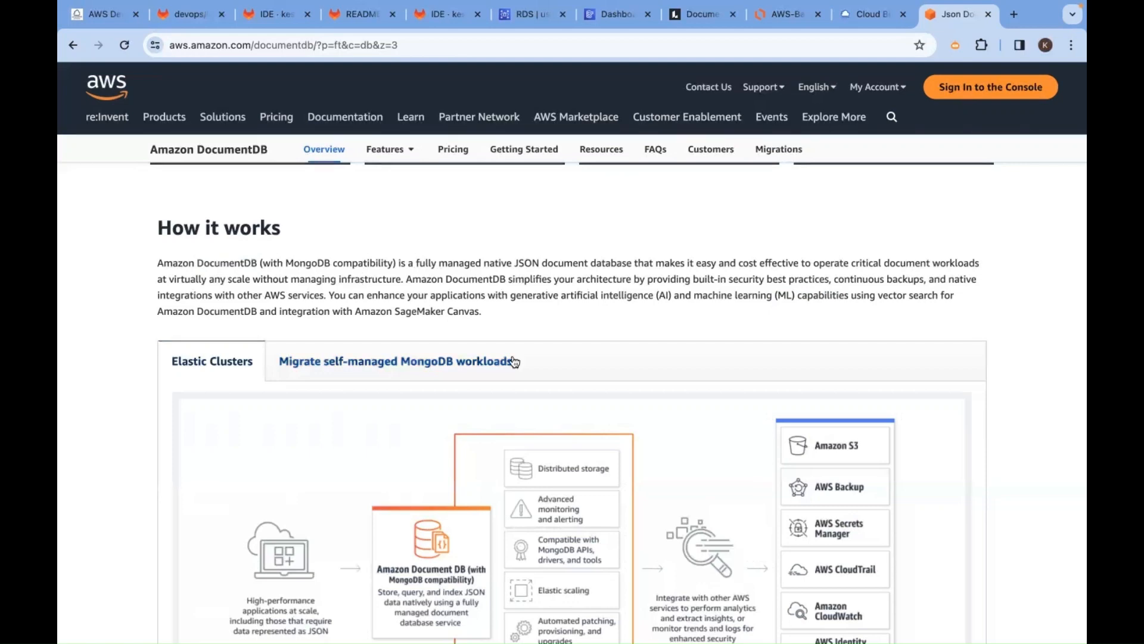
- Scroll the current page, then bring up the DynamoDB Dashboard showing no alarms or DAX clusters
scroll("down", 3)
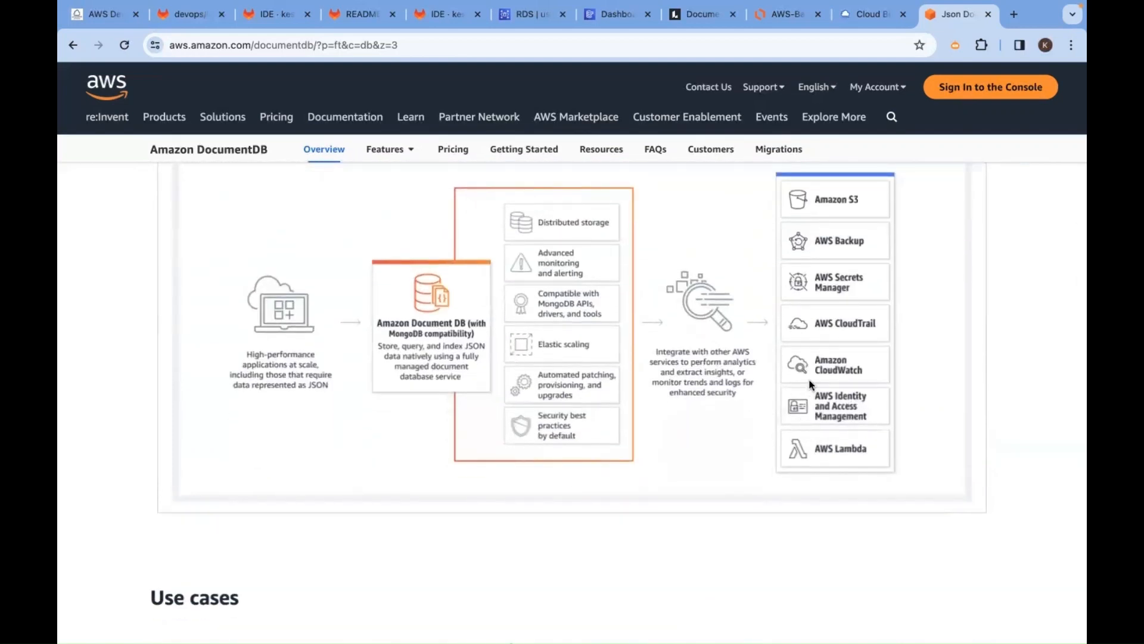
scroll("up", 3)
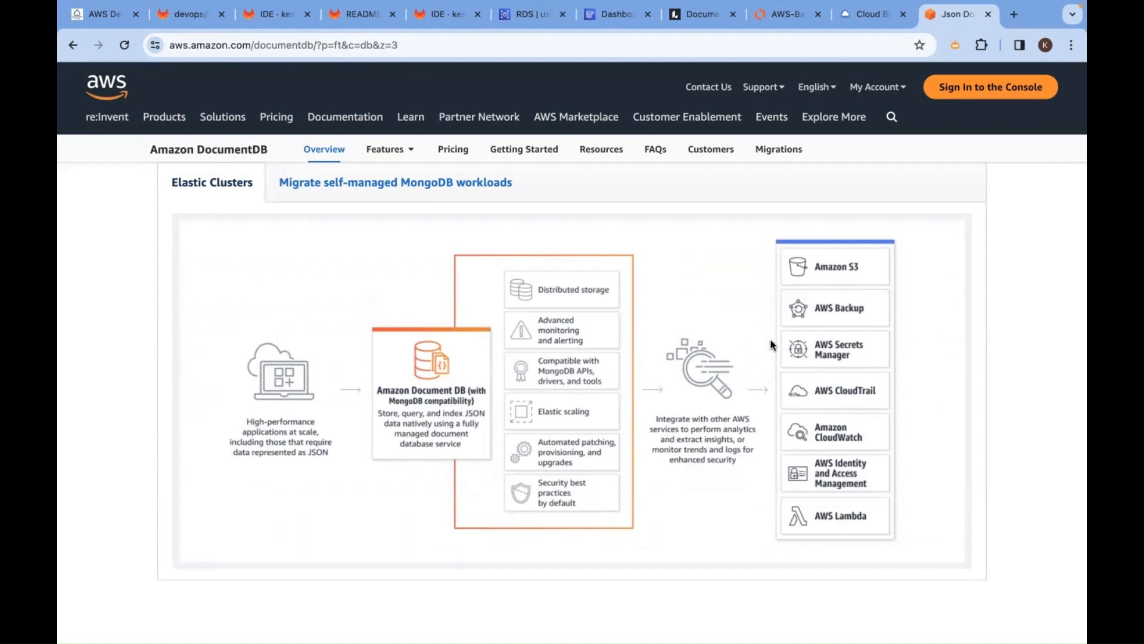
mouse_move(843, 414)
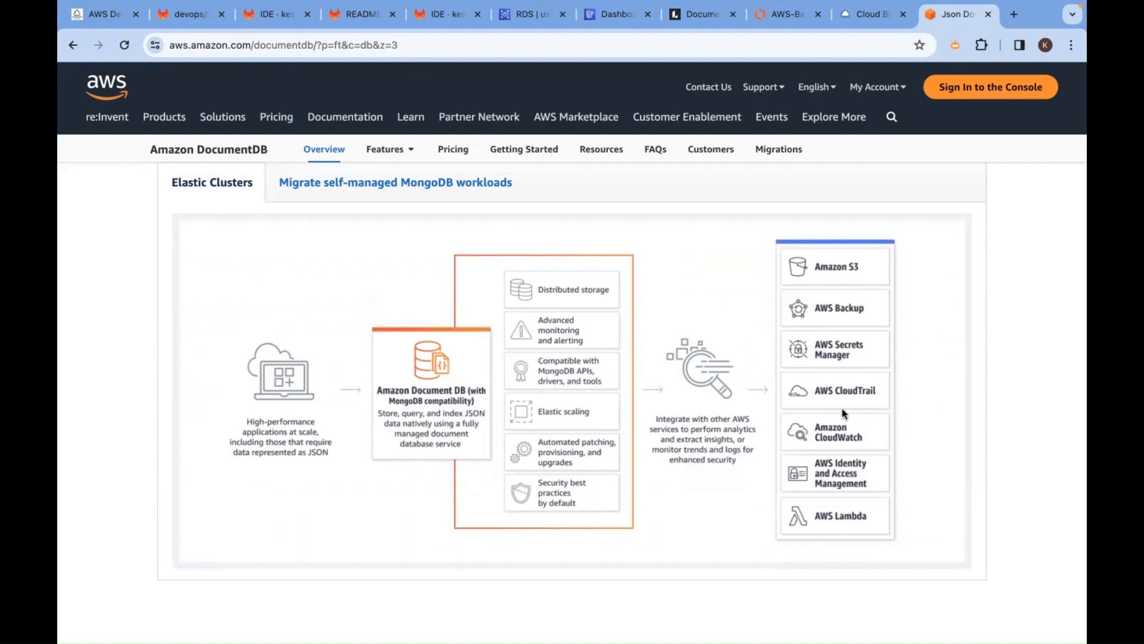
mouse_move(826, 397)
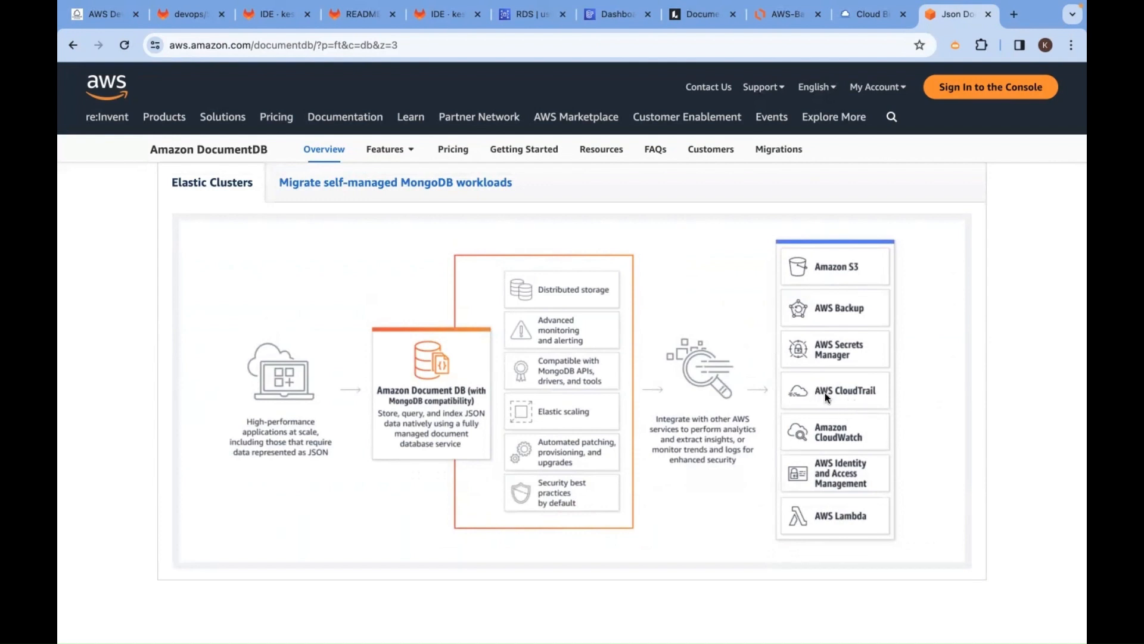
mouse_move(467, 414)
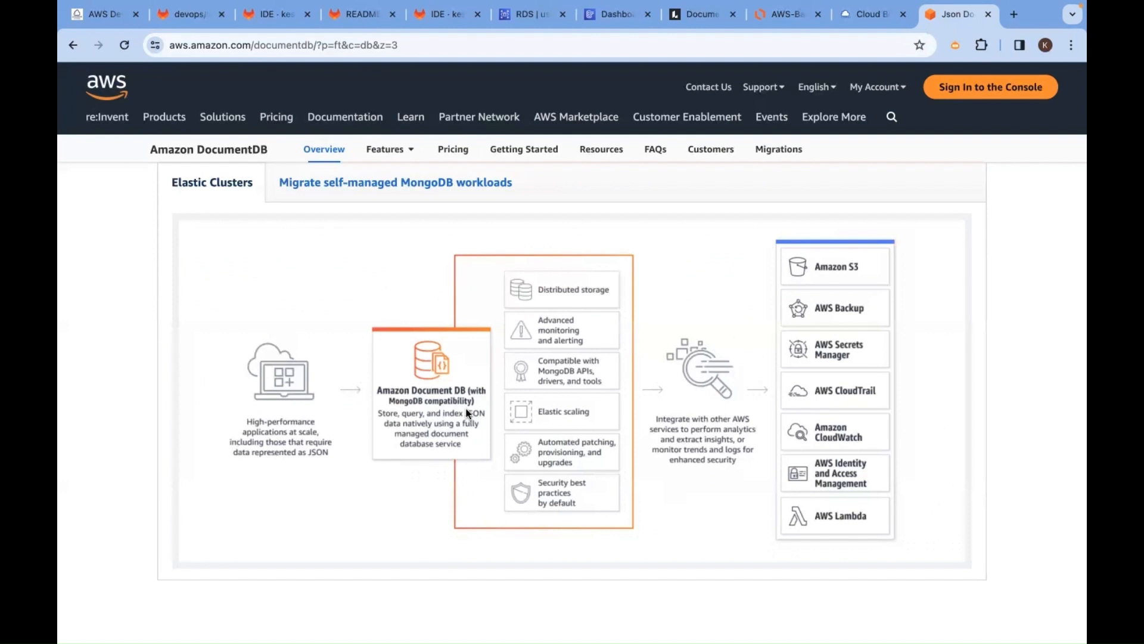
scroll("down", 3)
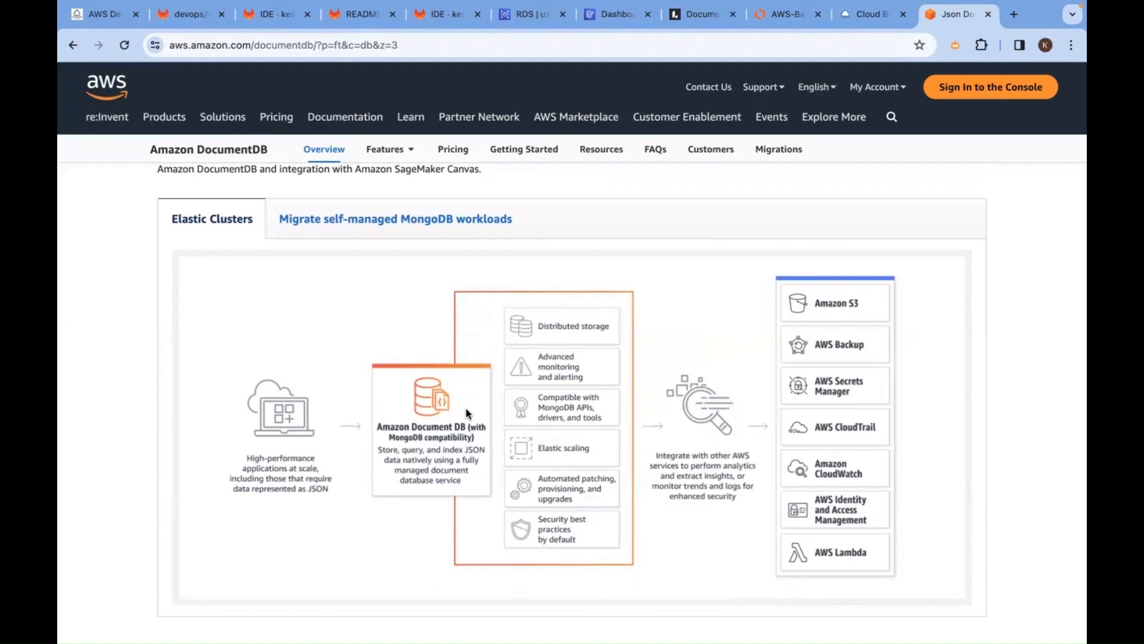
mouse_move(822, 432)
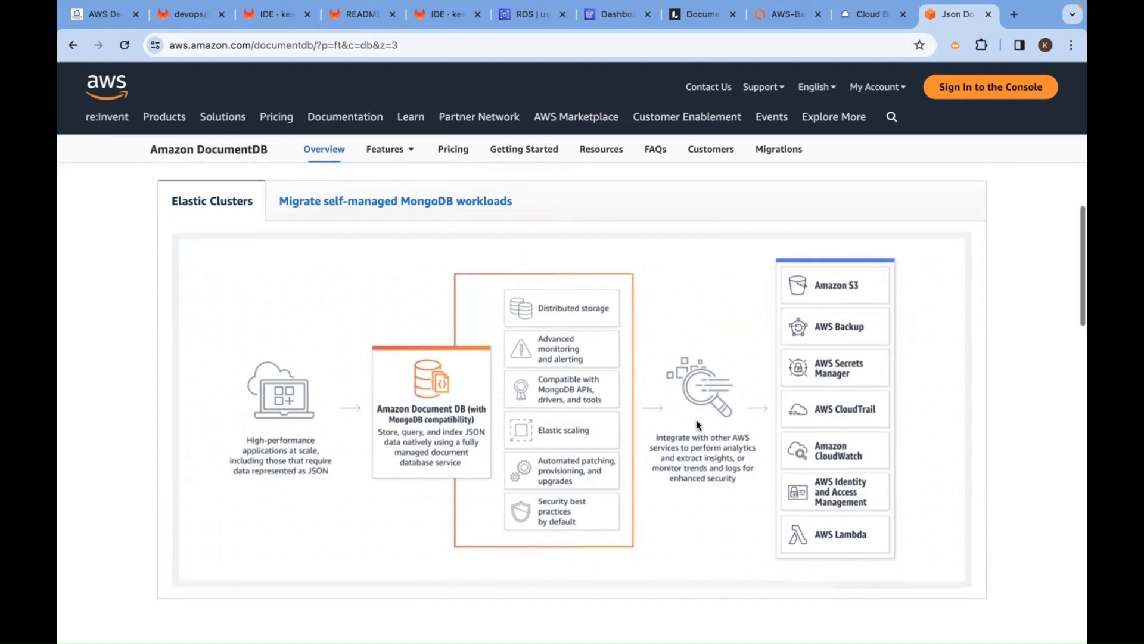
left_click(617, 14)
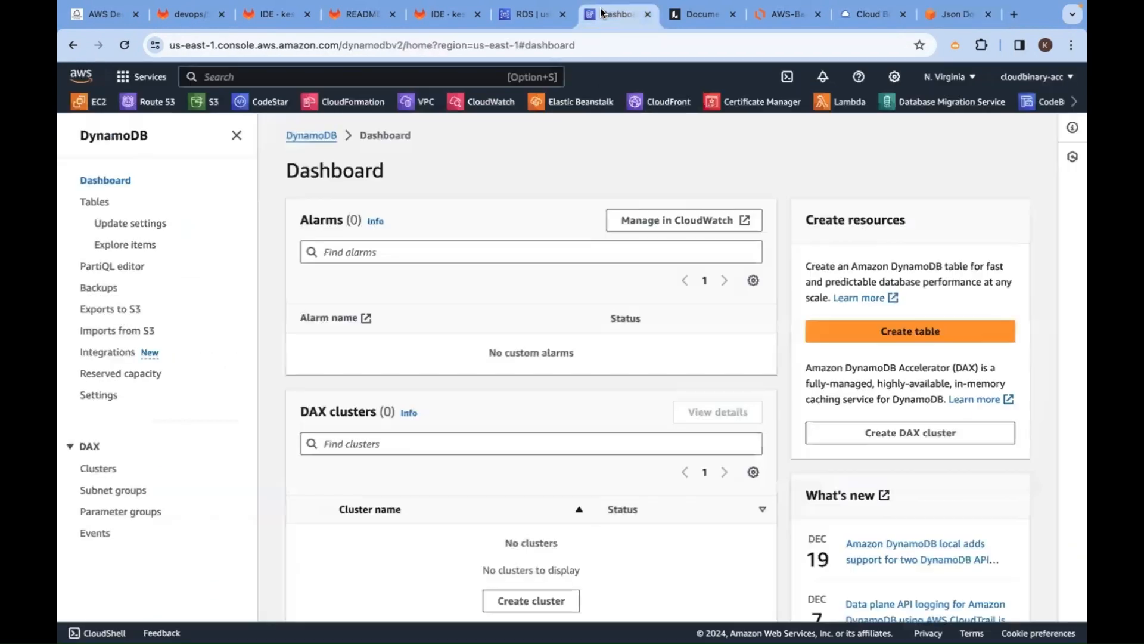
mouse_move(451, 141)
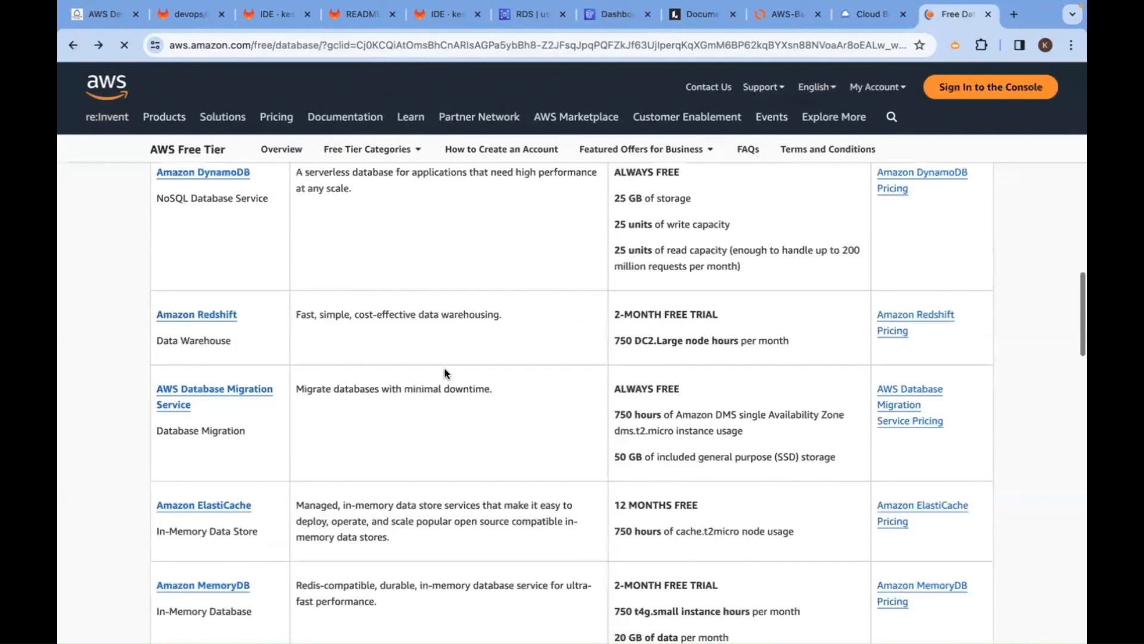
- Review the Free Tier database offers, then switch to the whitepaper's Database overview page
scroll("up", 3)
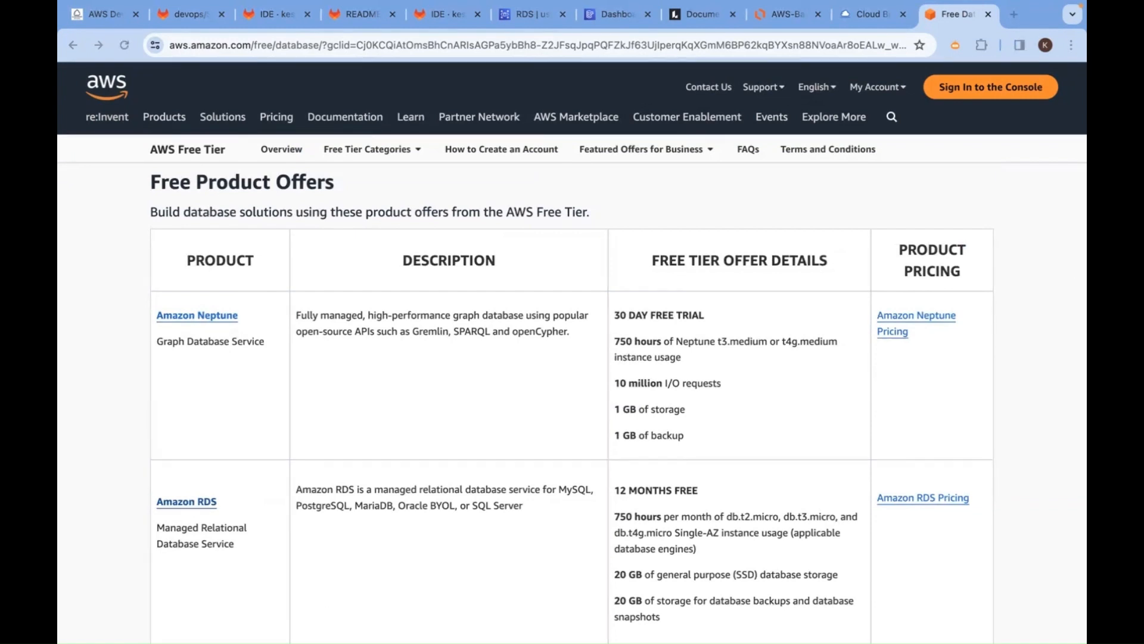
left_click(1014, 13)
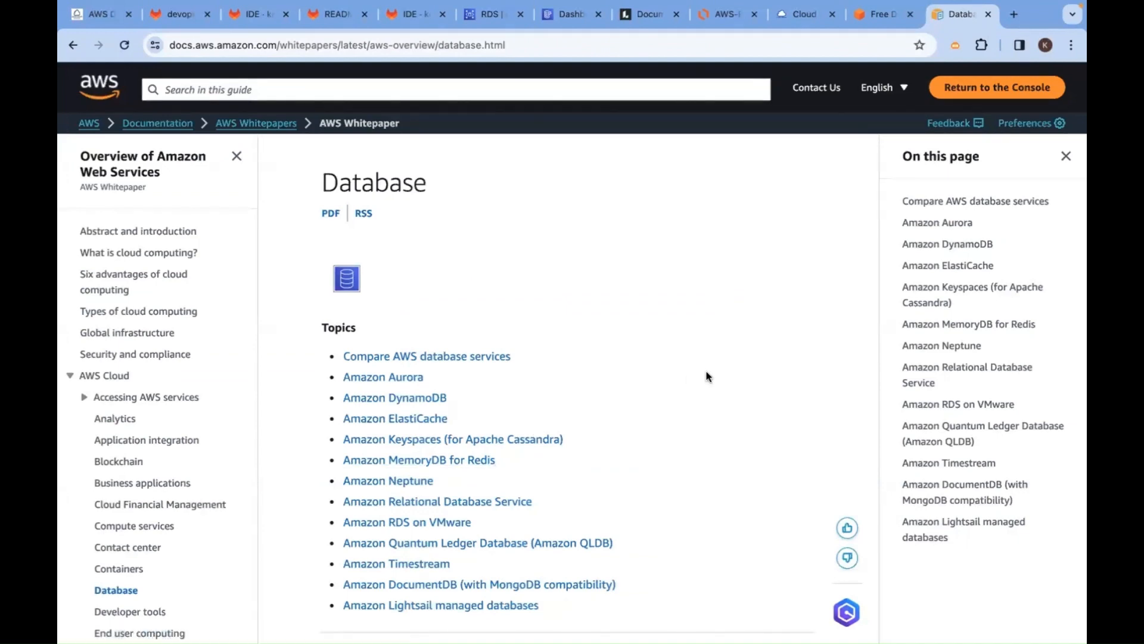
- Read the Compare AWS database services table from Relational to Ledger and select 'Time'
scroll("down", 3)
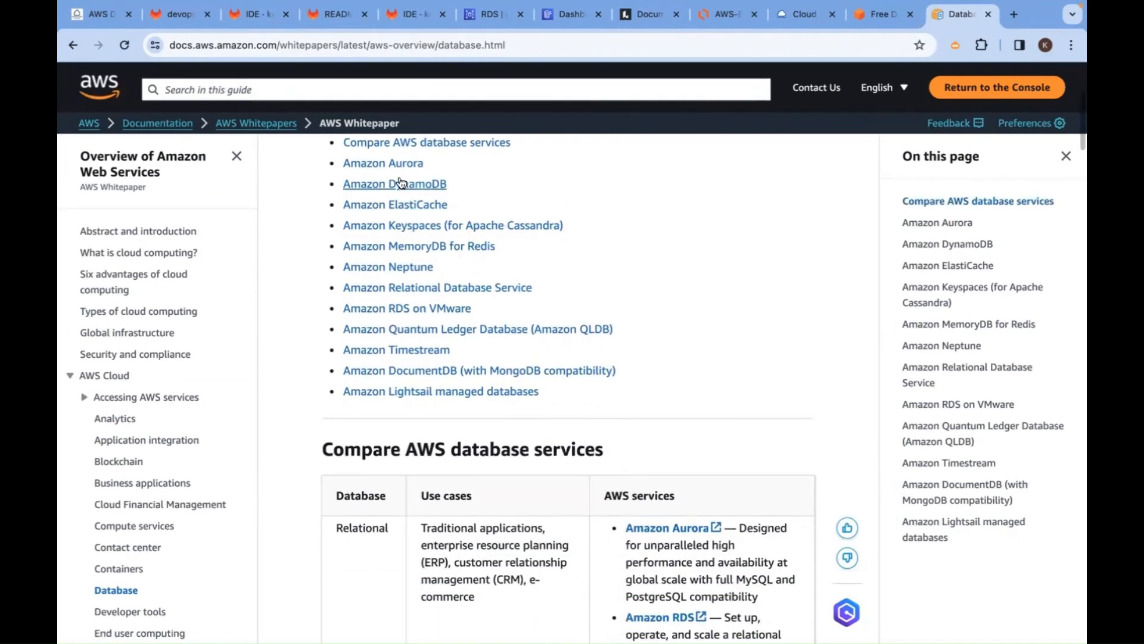
scroll("down", 3)
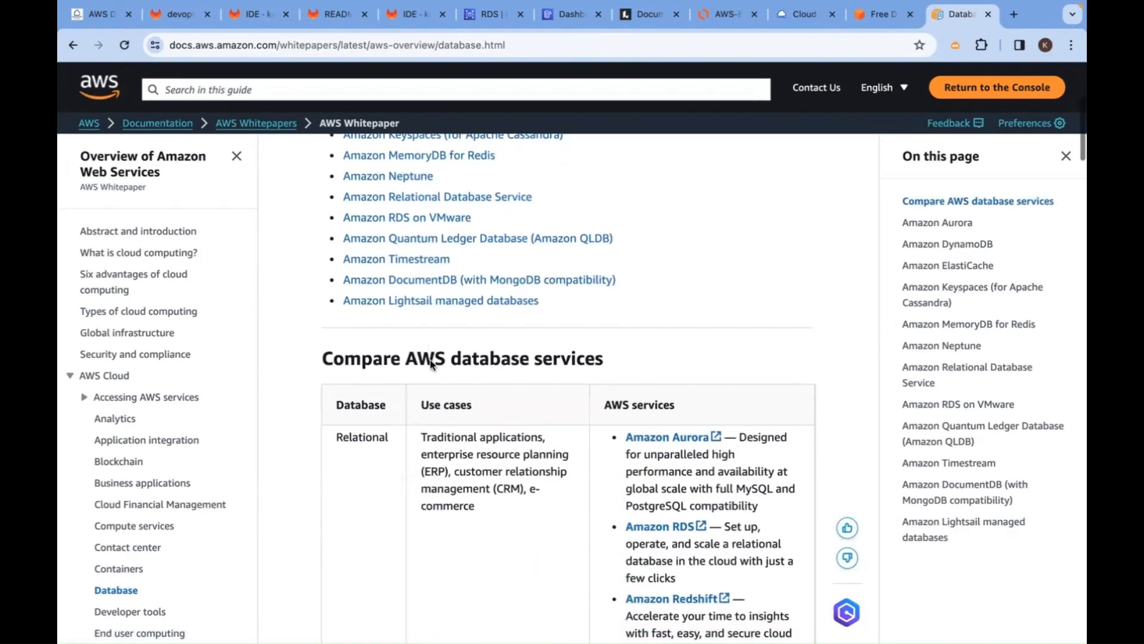
scroll("down", 3)
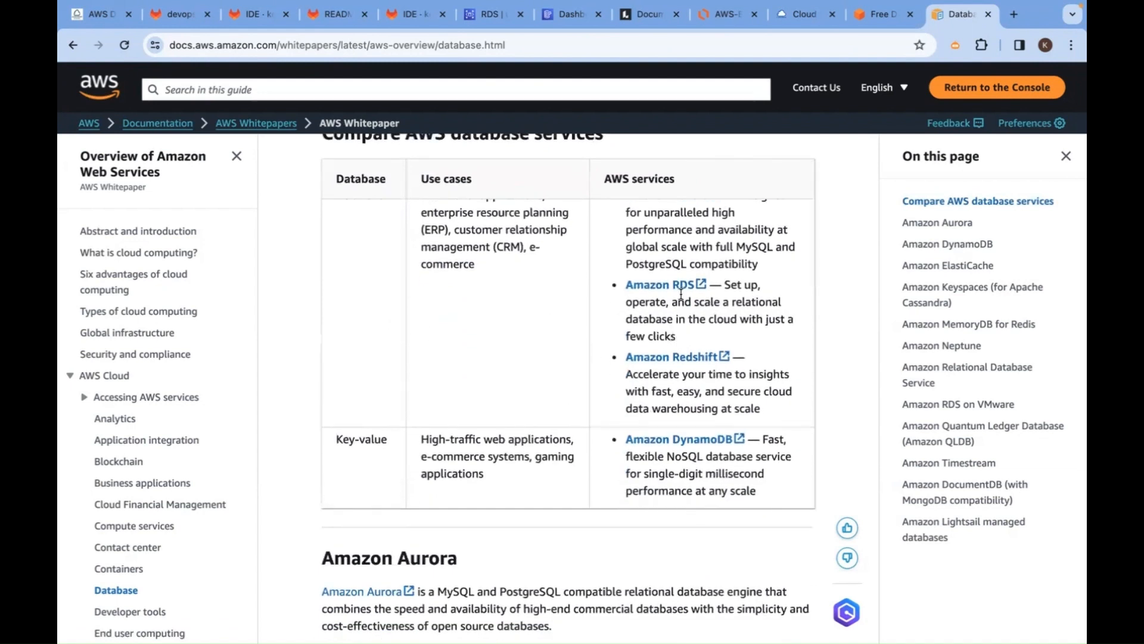
scroll("down", 3)
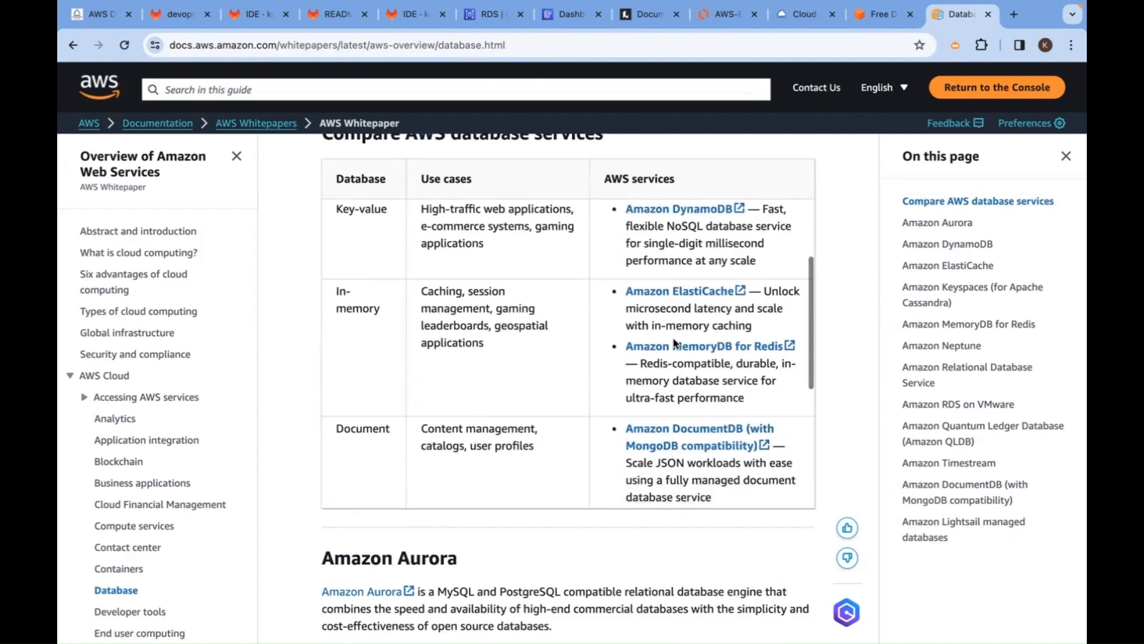
scroll("down", 3)
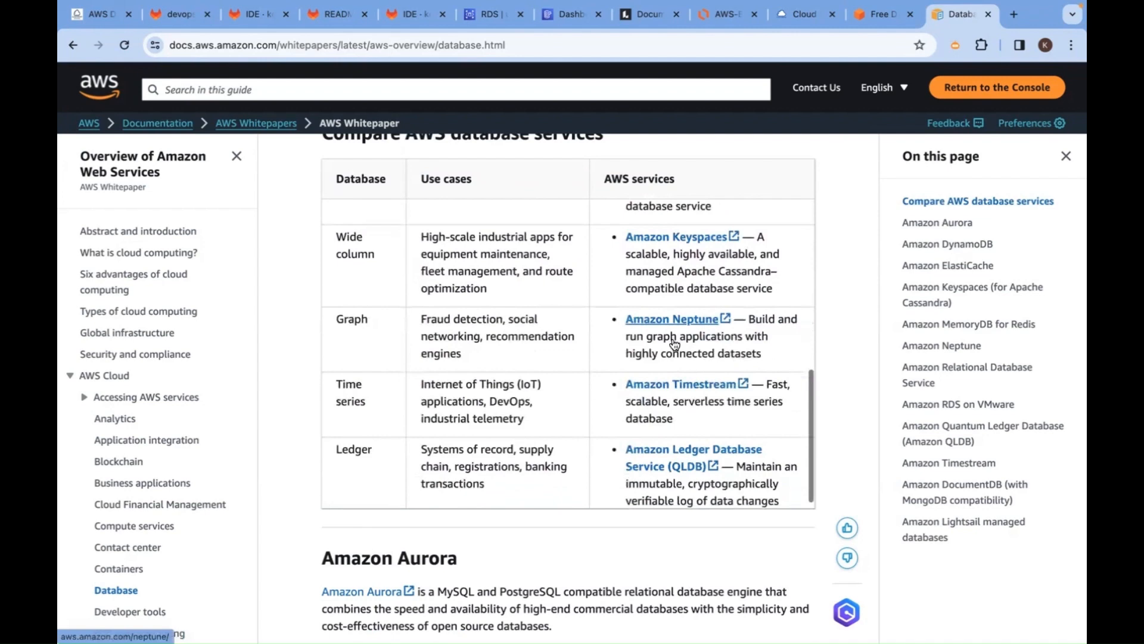
scroll("down", 3)
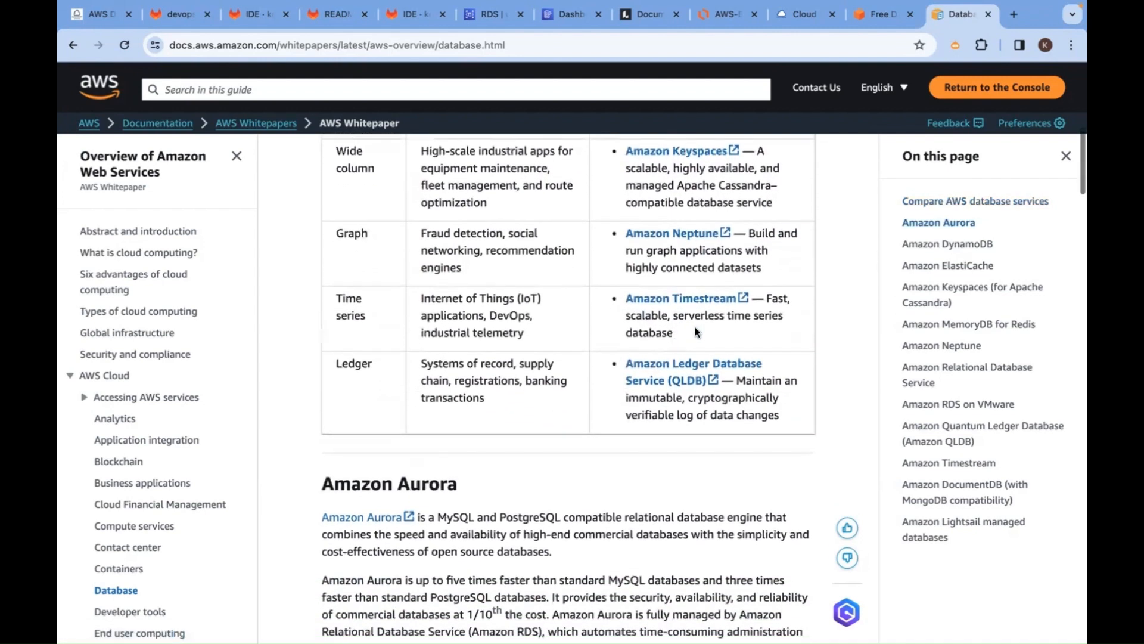
scroll("up", 3)
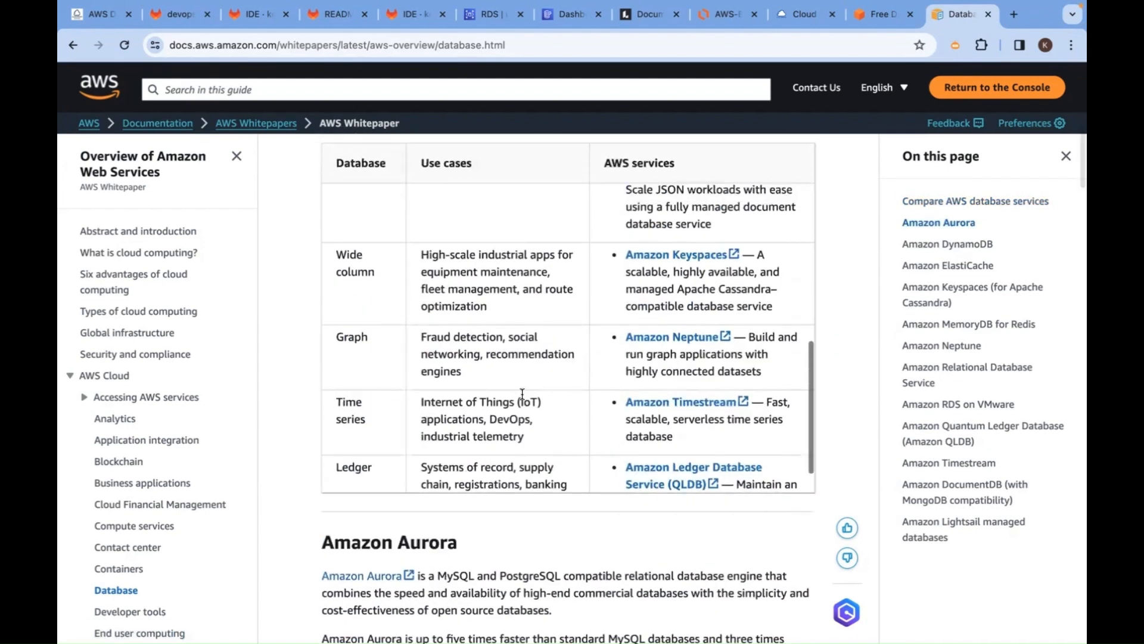
scroll("up", 3)
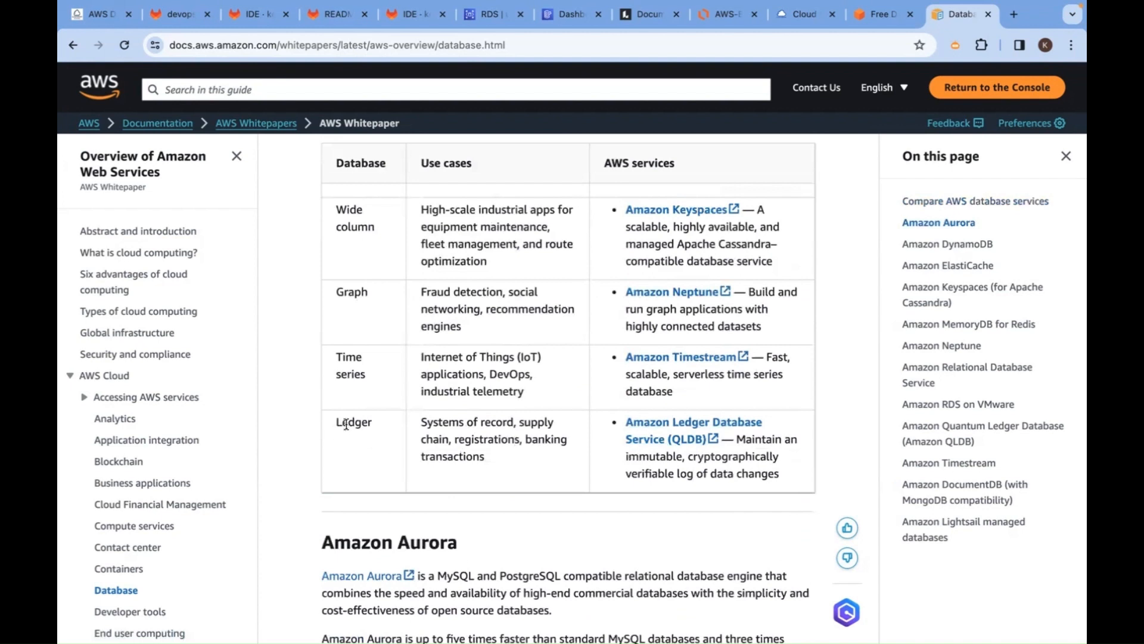
double_click(353, 422)
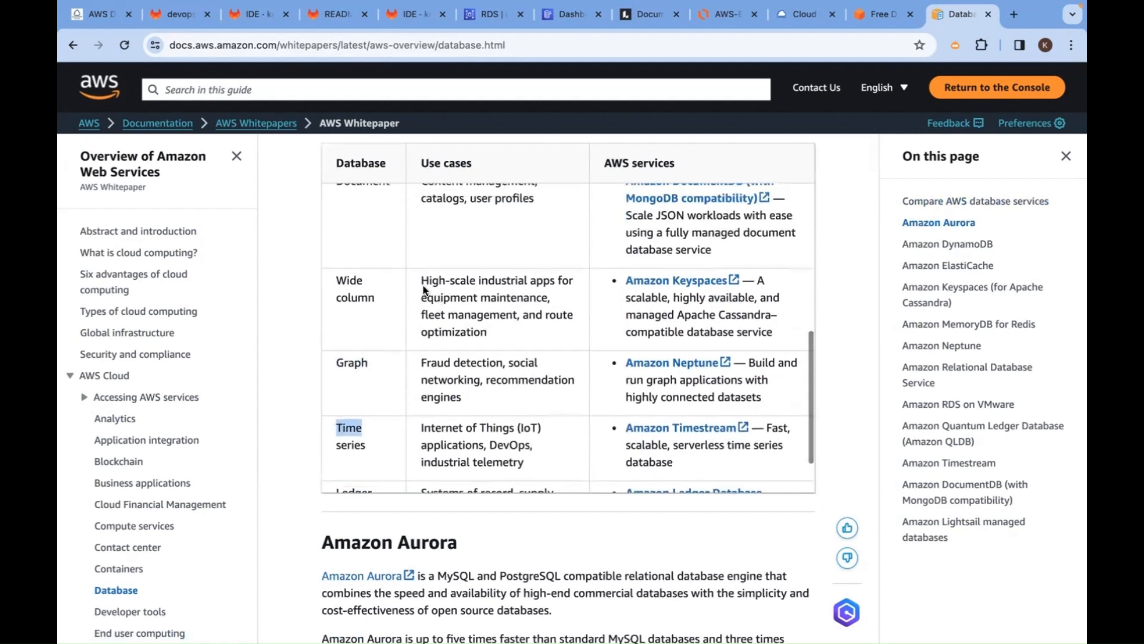
scroll("up", 3)
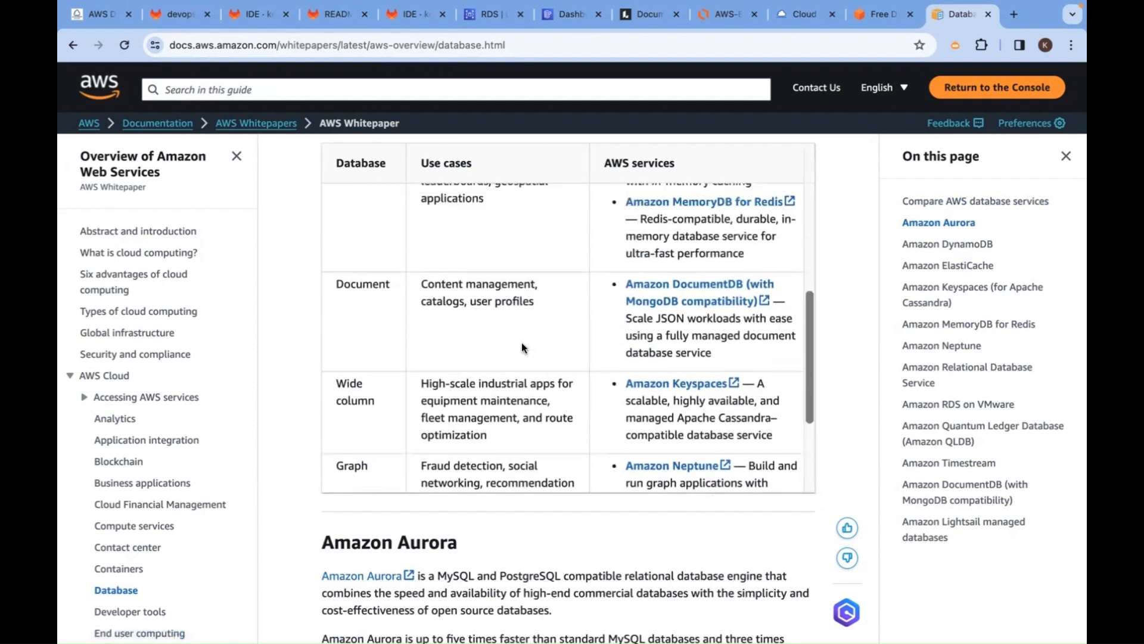
mouse_move(490, 373)
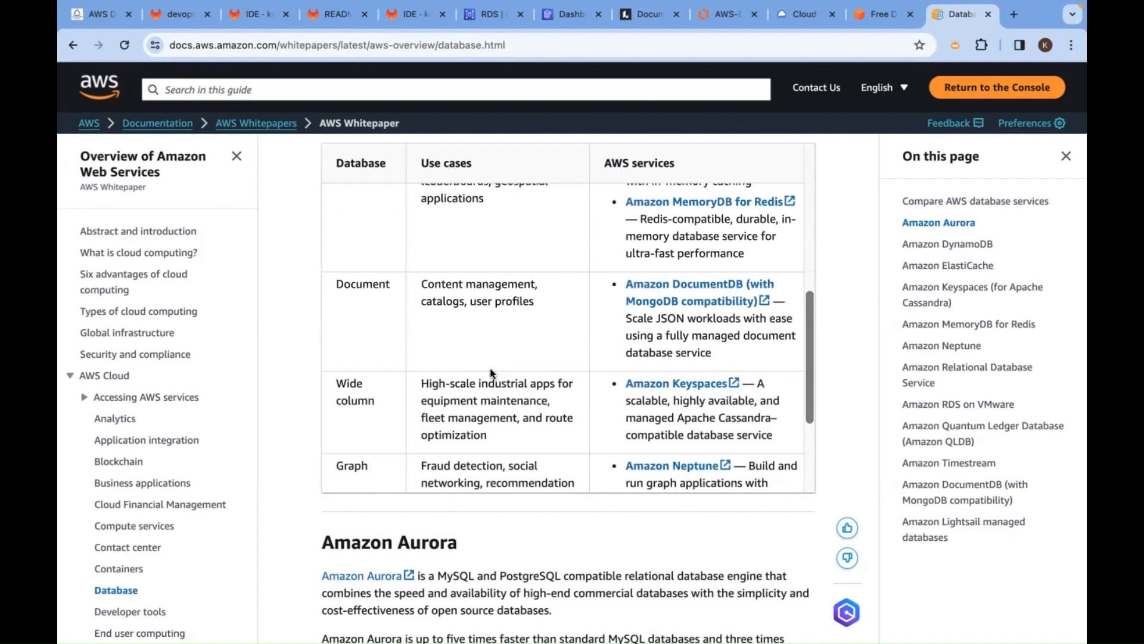
mouse_move(509, 285)
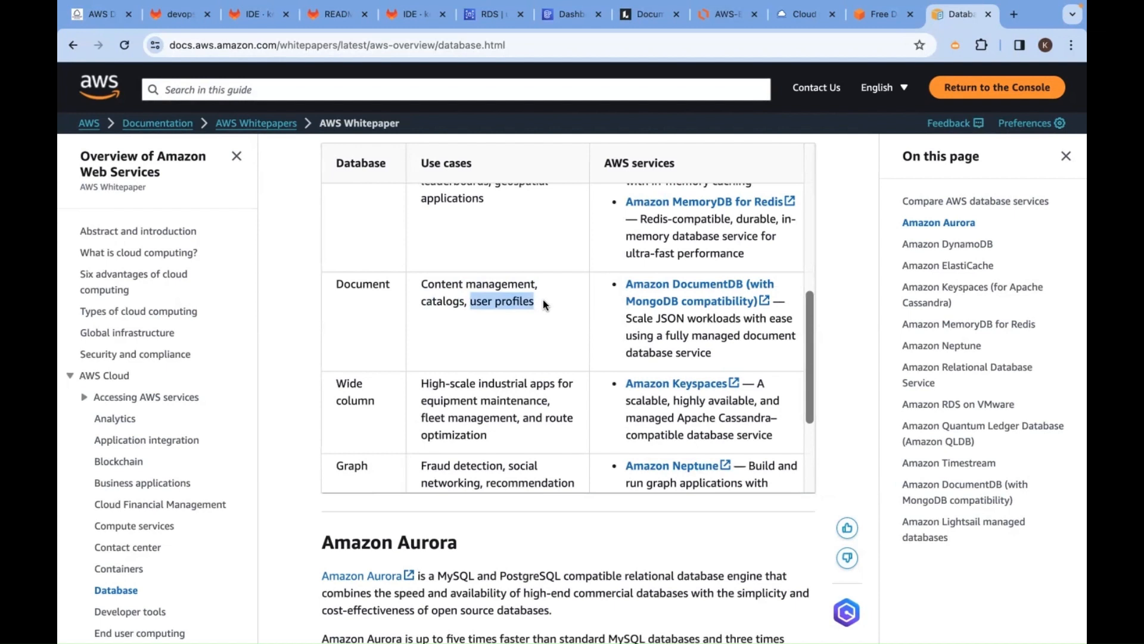
- Review the Document row's use cases: content management, catalogs, user profiles
scroll("up", 3)
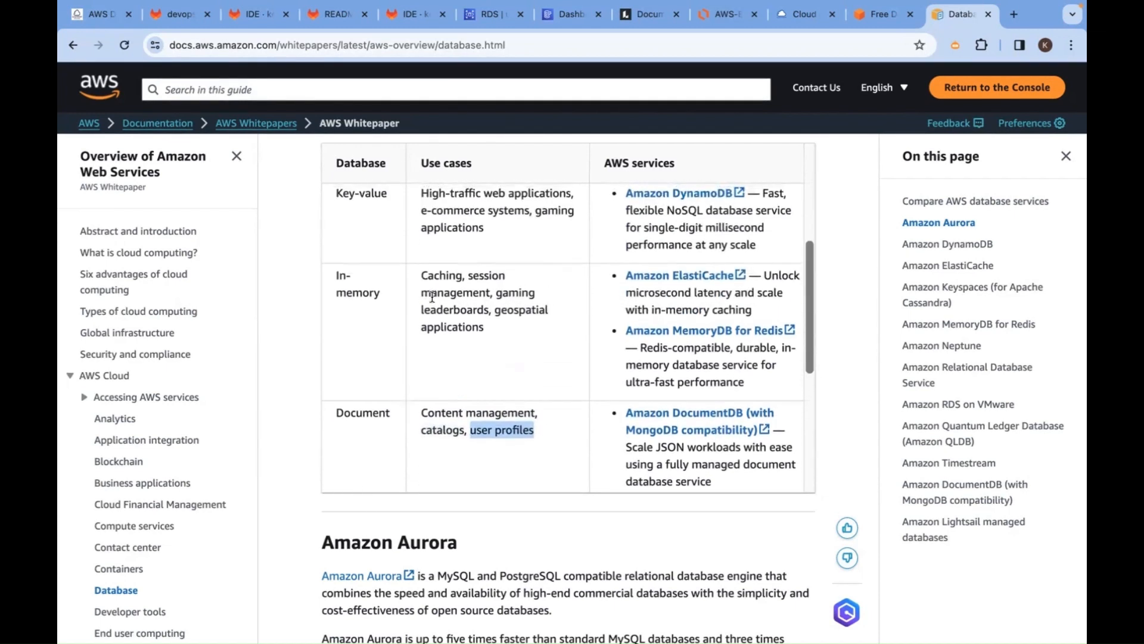
- Check Key-value use cases (high-traffic web, e-commerce, gaming) against Amazon DynamoDB
scroll("up", 3)
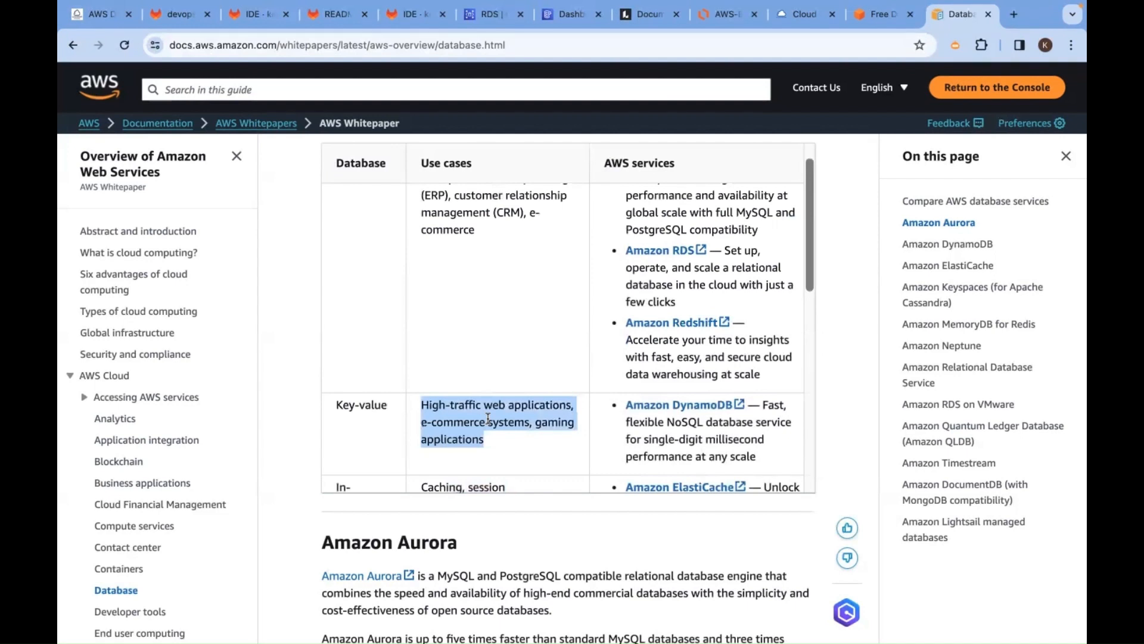
mouse_move(520, 344)
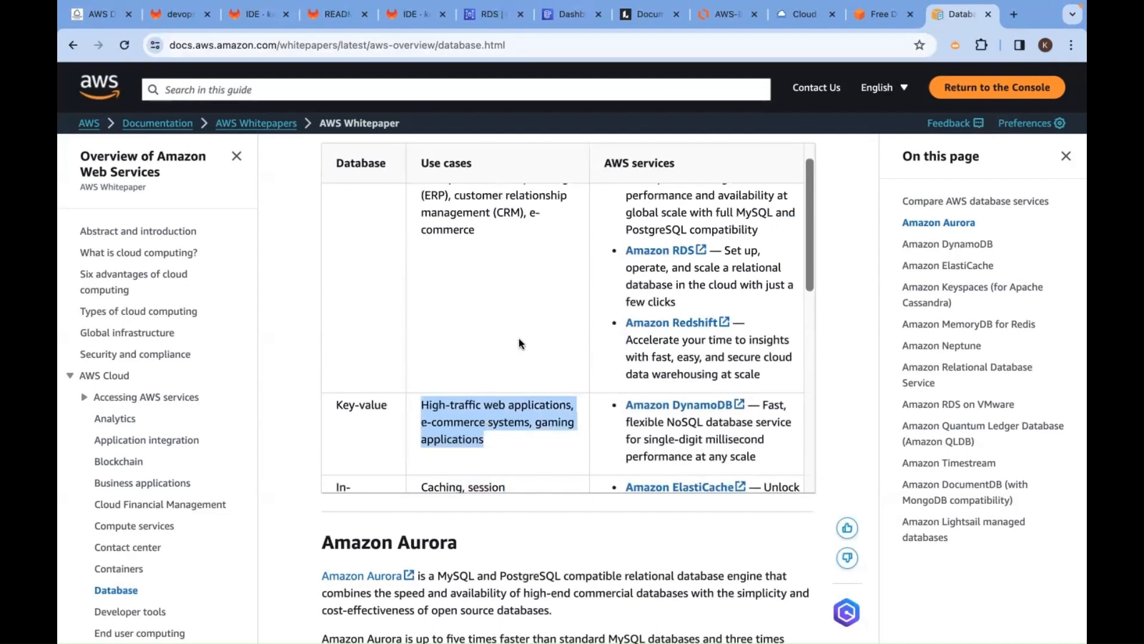
scroll("up", 3)
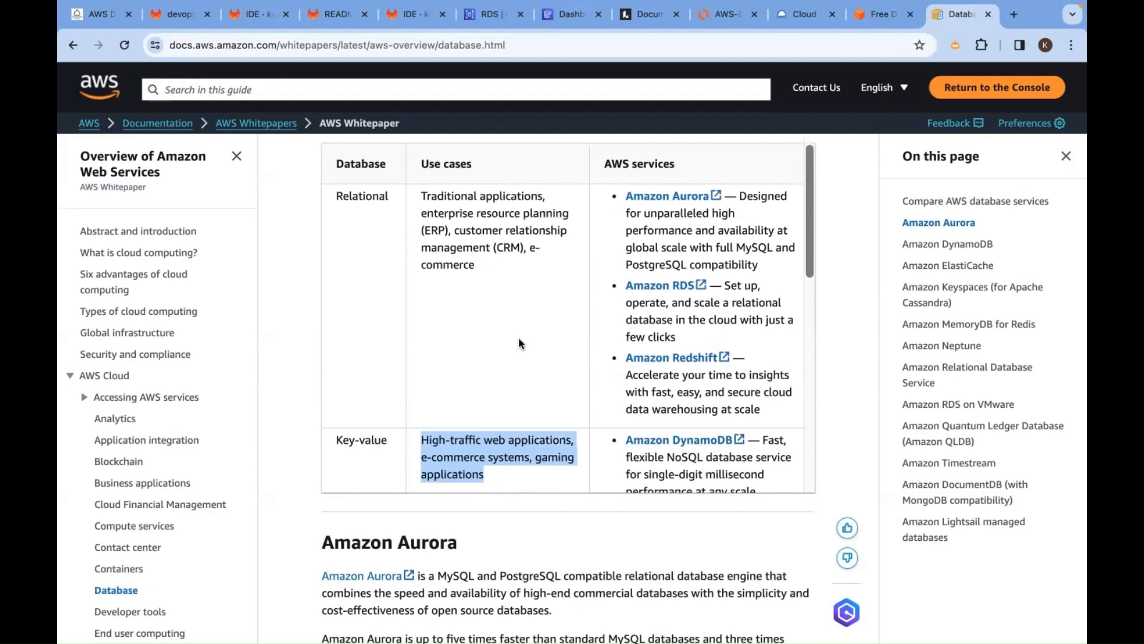
mouse_move(683, 439)
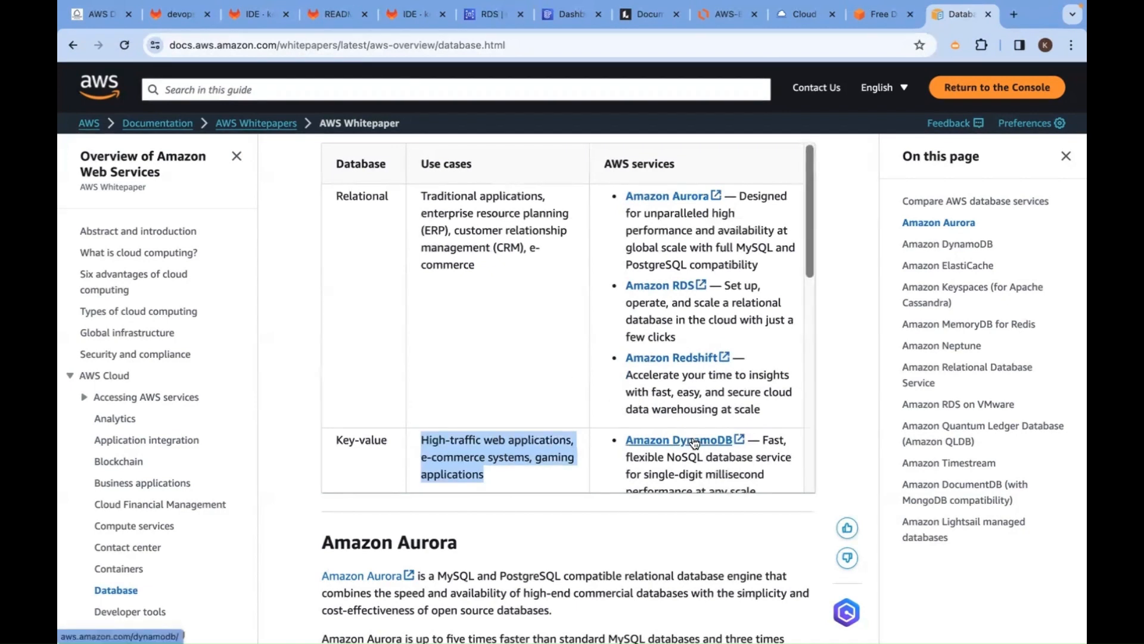